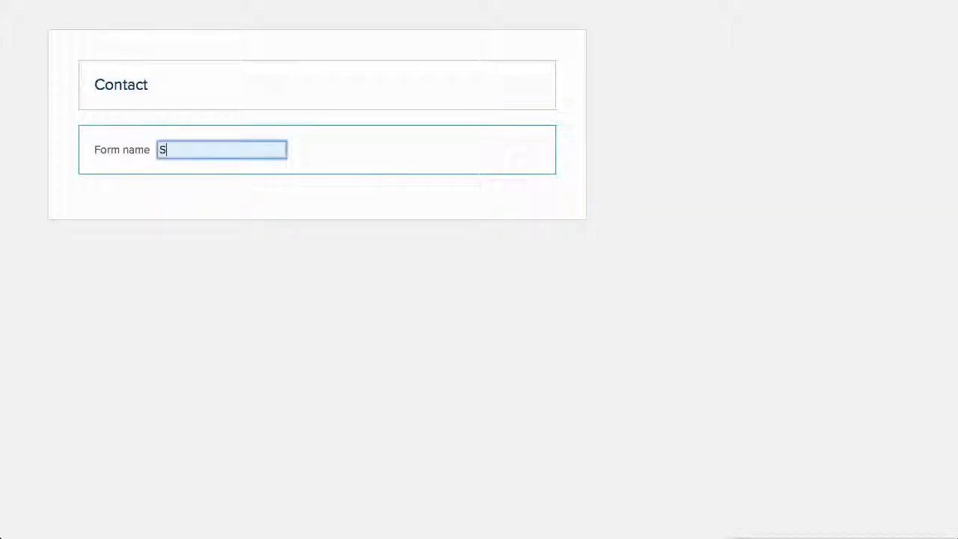
Name the new form 'Shopping' and create it
text(hopping)
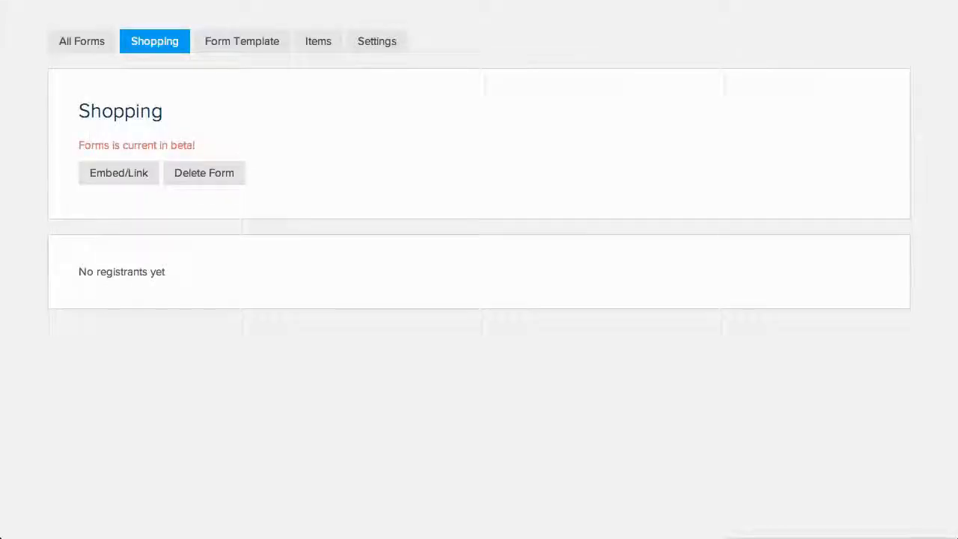
mouse_move(230, 56)
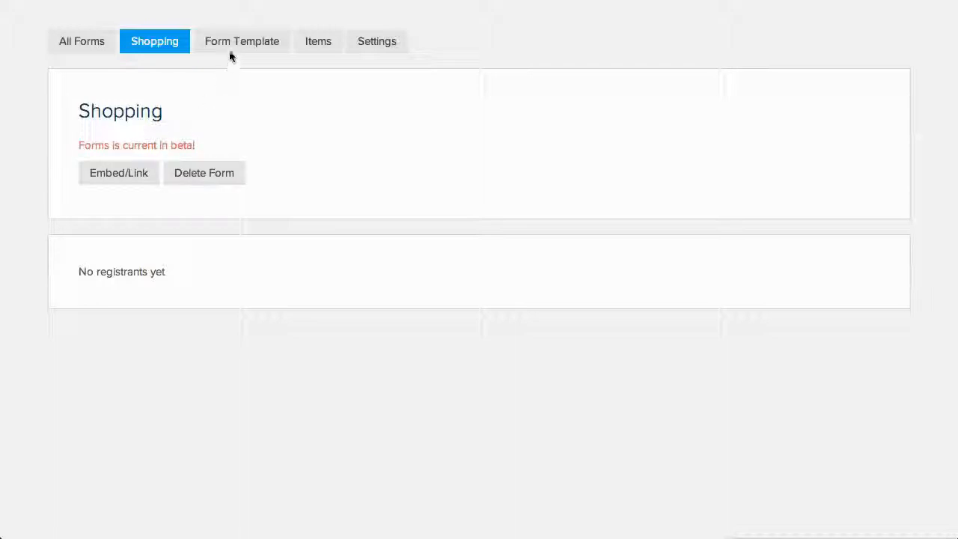
Add a required Address-type field named Address to the form template, then save the template
click(241, 41)
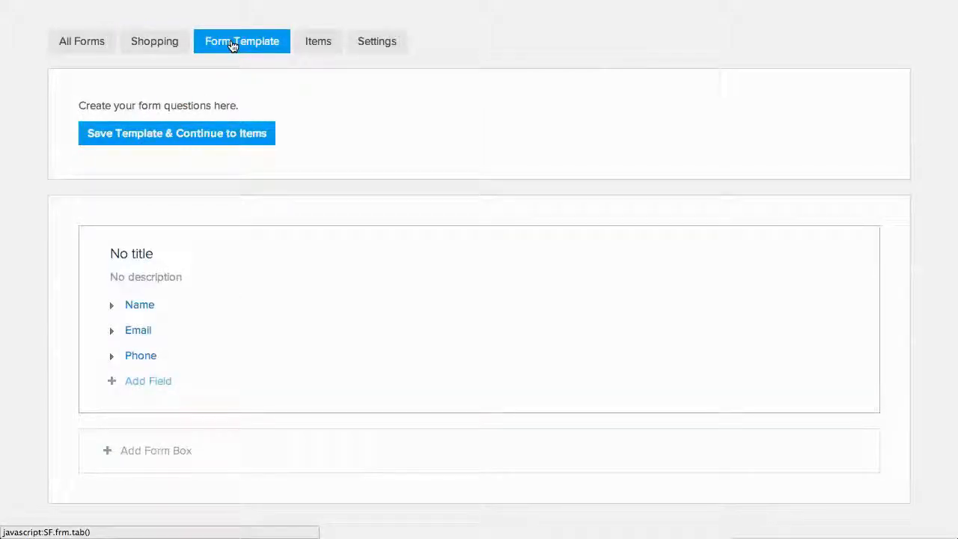
mouse_move(221, 202)
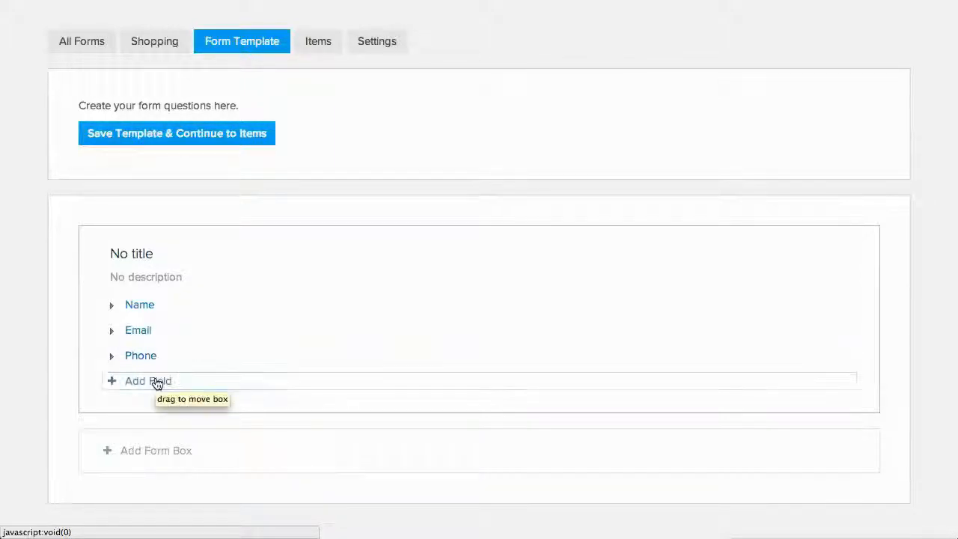
click(147, 381)
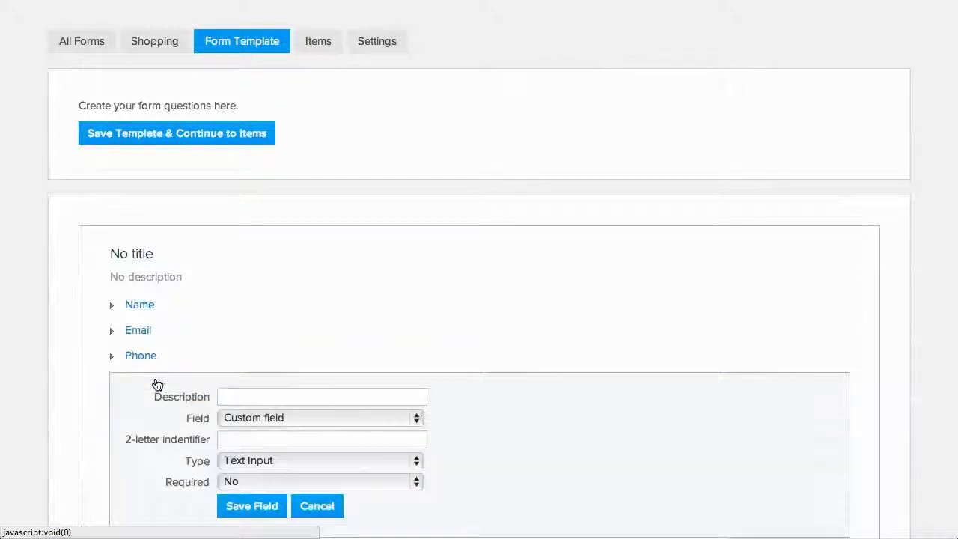
text(Address)
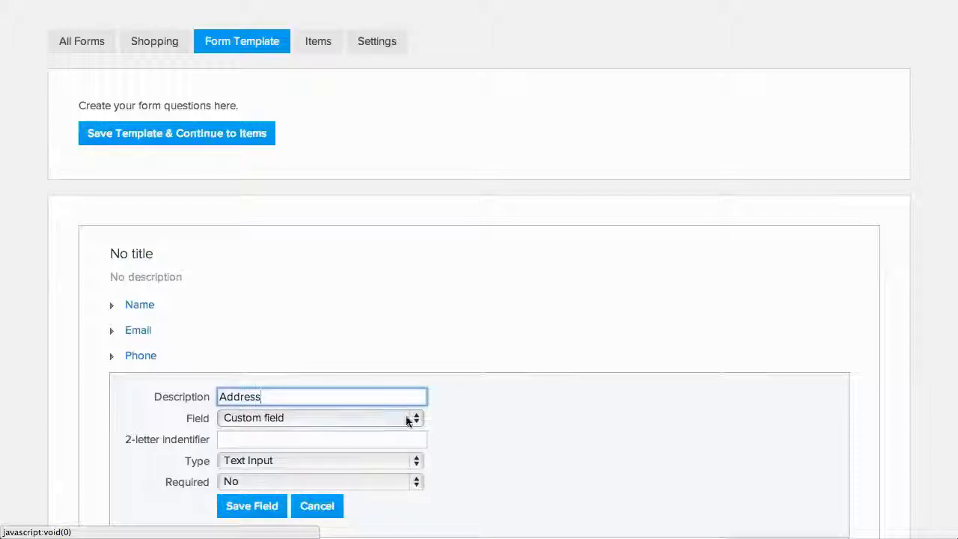
click(321, 417)
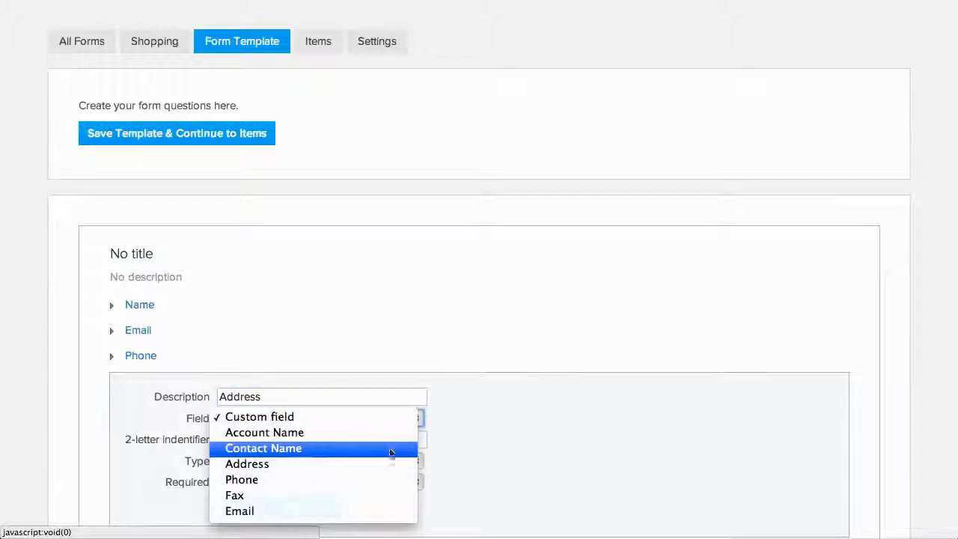
click(259, 416)
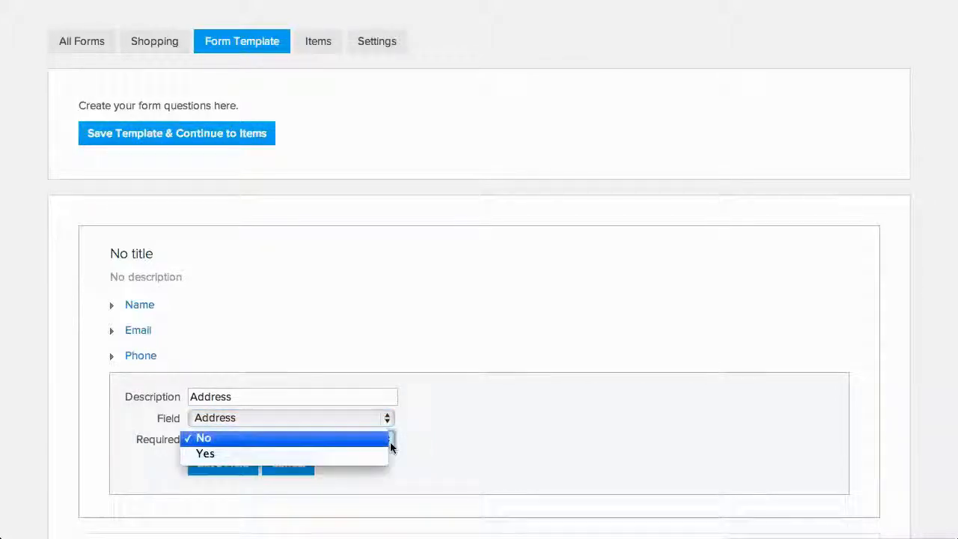
click(205, 454)
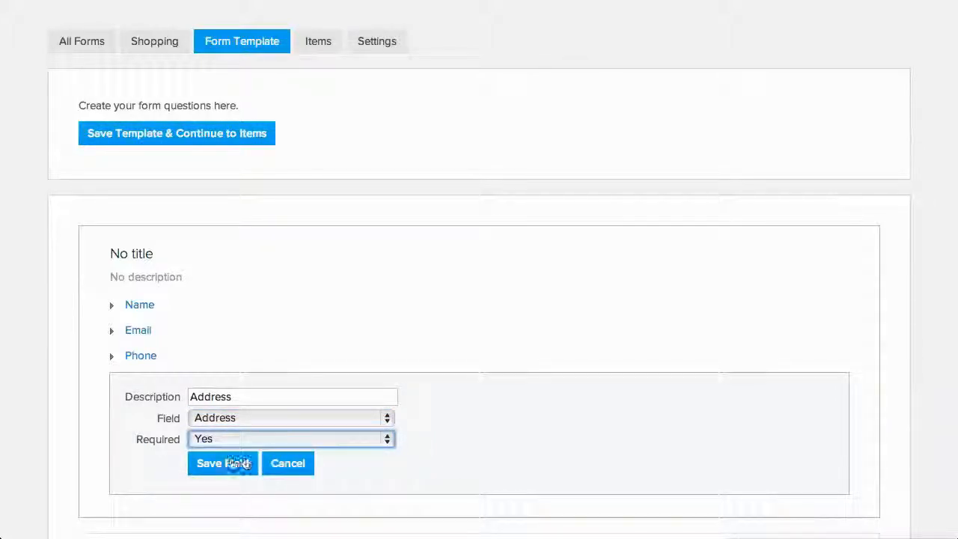
click(222, 463)
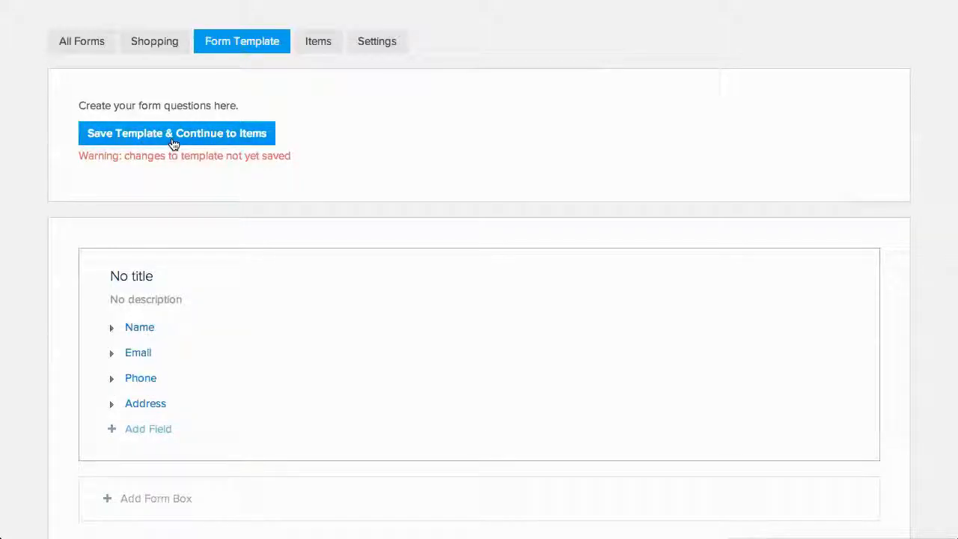
click(177, 133)
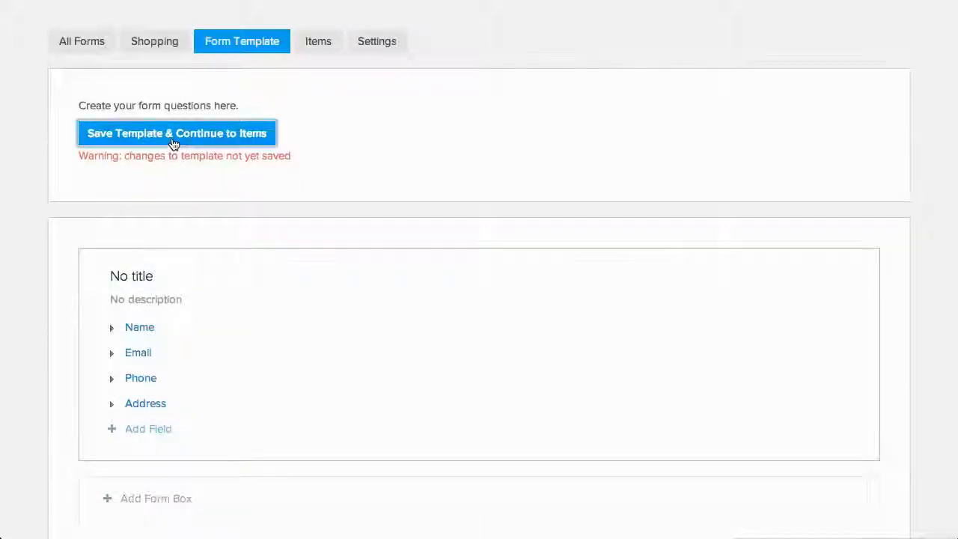
Create the Soccer T-Shirt item with its red cotton team-shirt description, price, handling fee 2 and 30
click(176, 133)
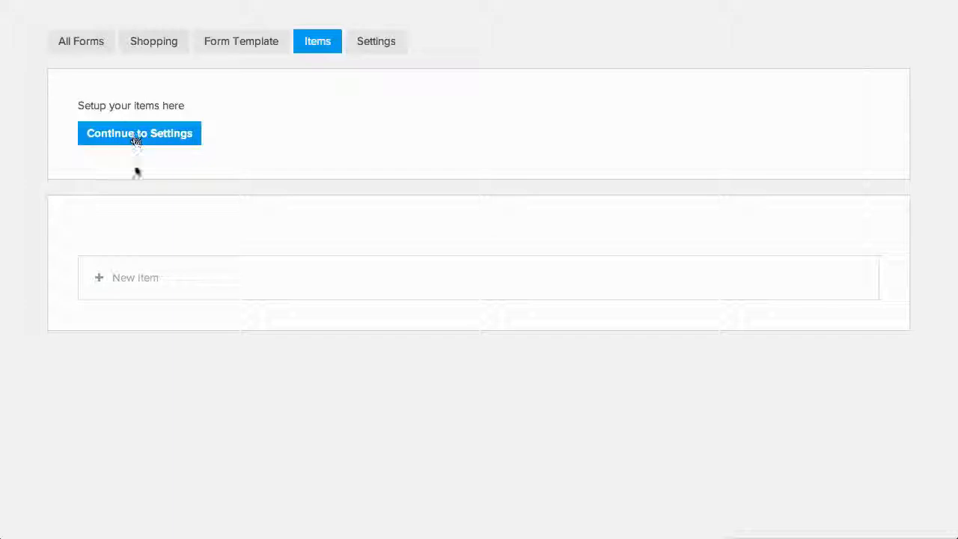
click(136, 277)
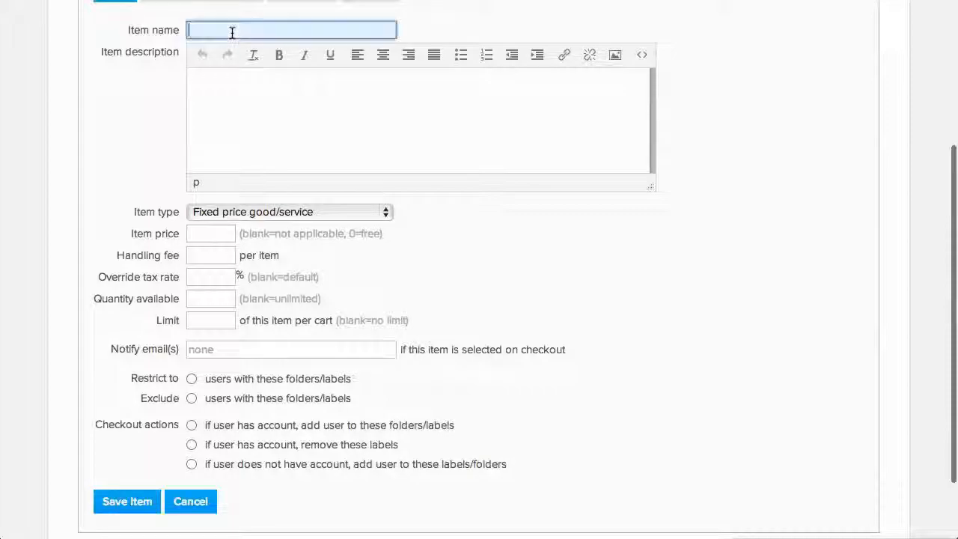
text(Soccer T-Shirt)
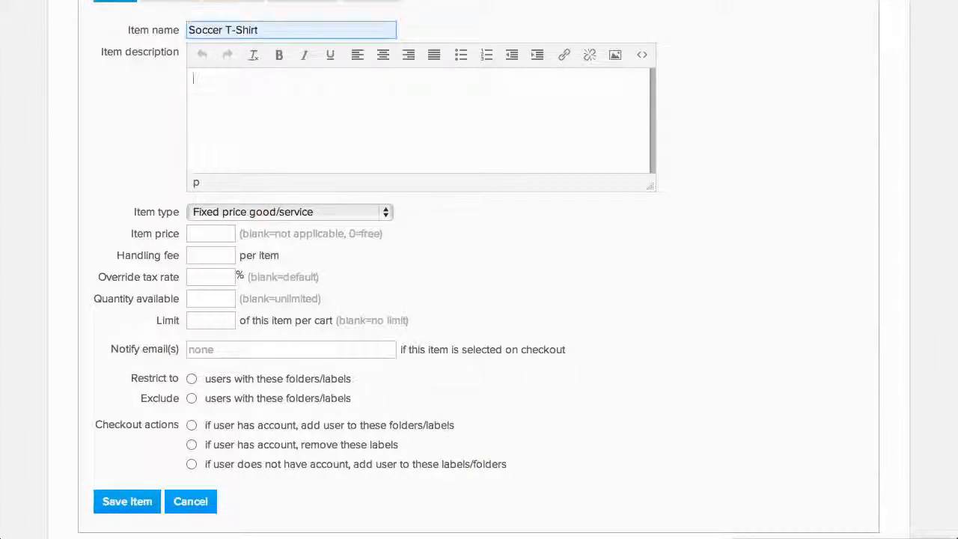
text(Soccer team shirts are red men's 100% cotton t-shirts. They will have a number on the front and your last name printed on the back. These are for our team members only. If you're interested in joining our team please contact our membership director.)
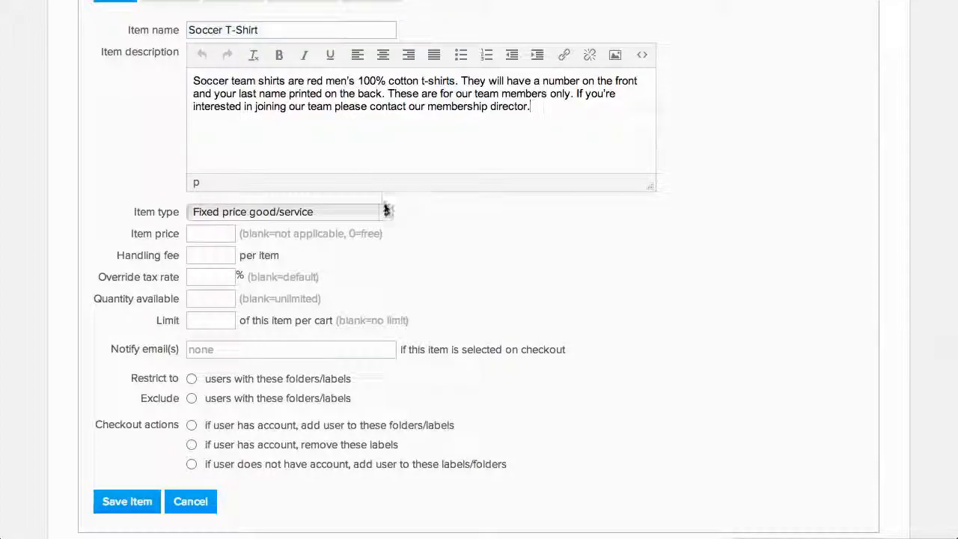
click(288, 212)
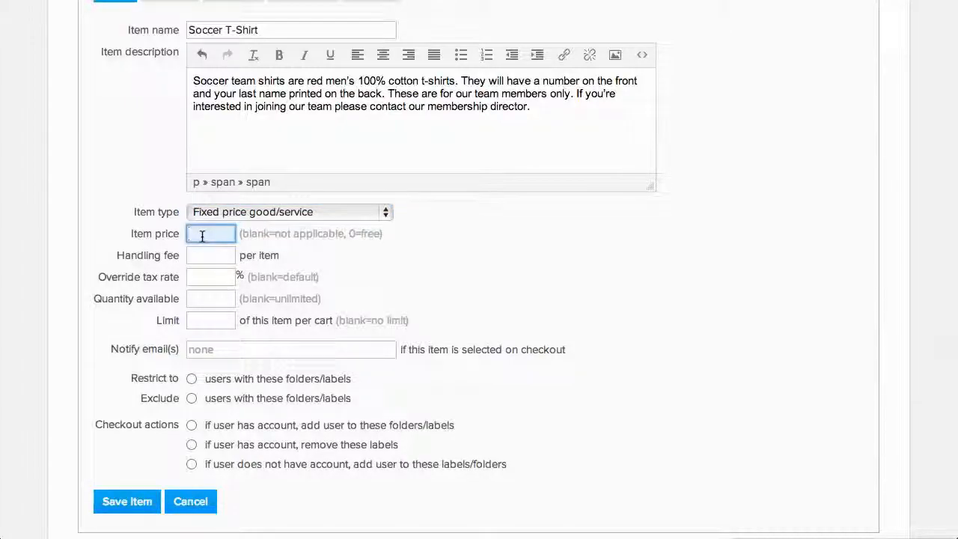
text(2)
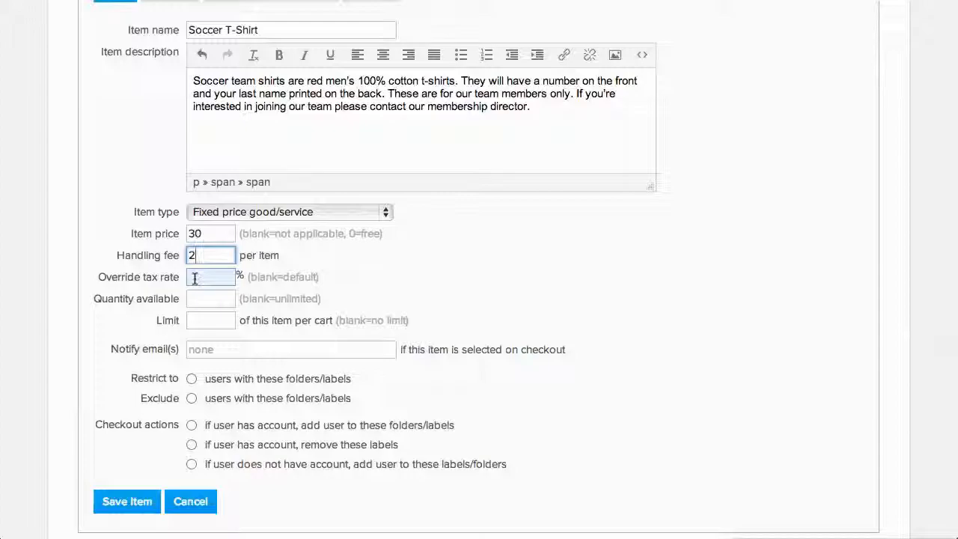
text(30)
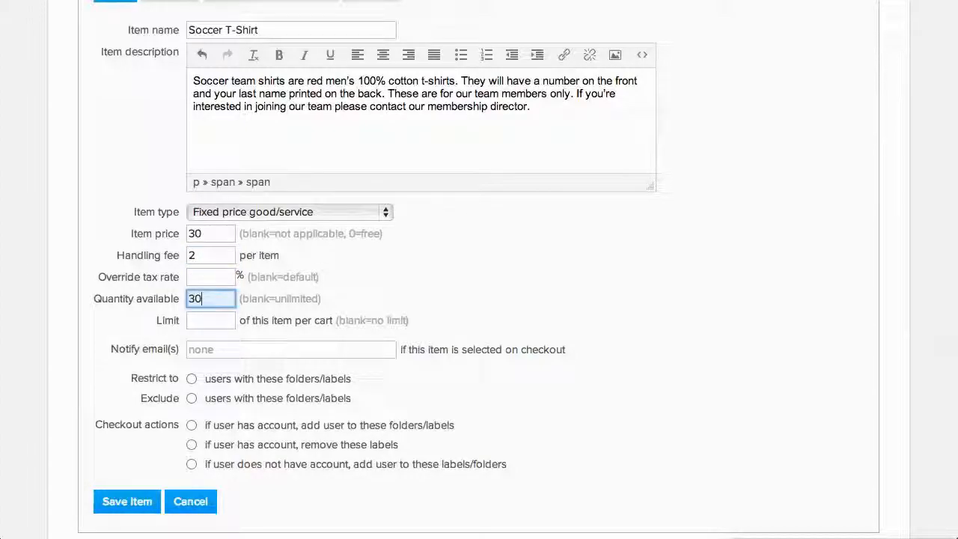
Adjust the item's member-label restriction and checkout label-removal options
click(211, 320)
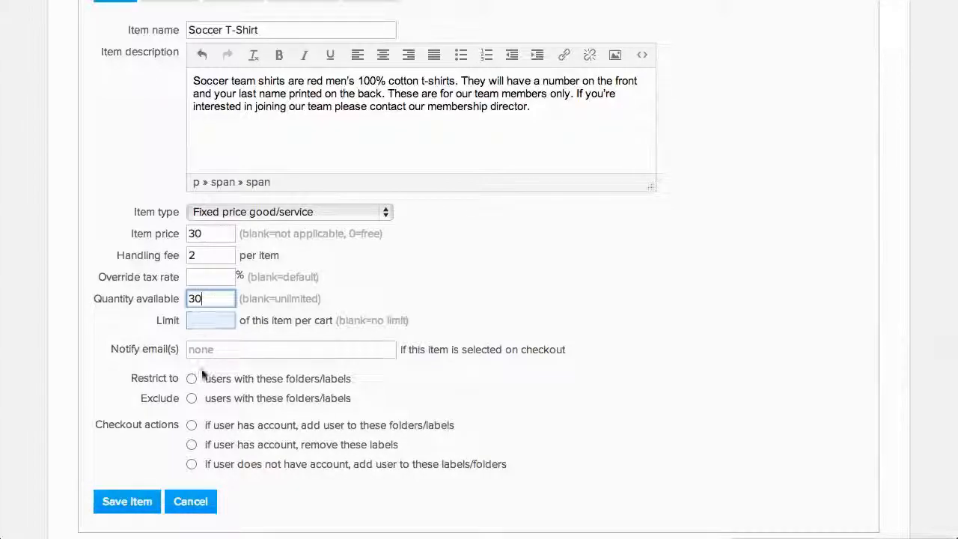
click(191, 379)
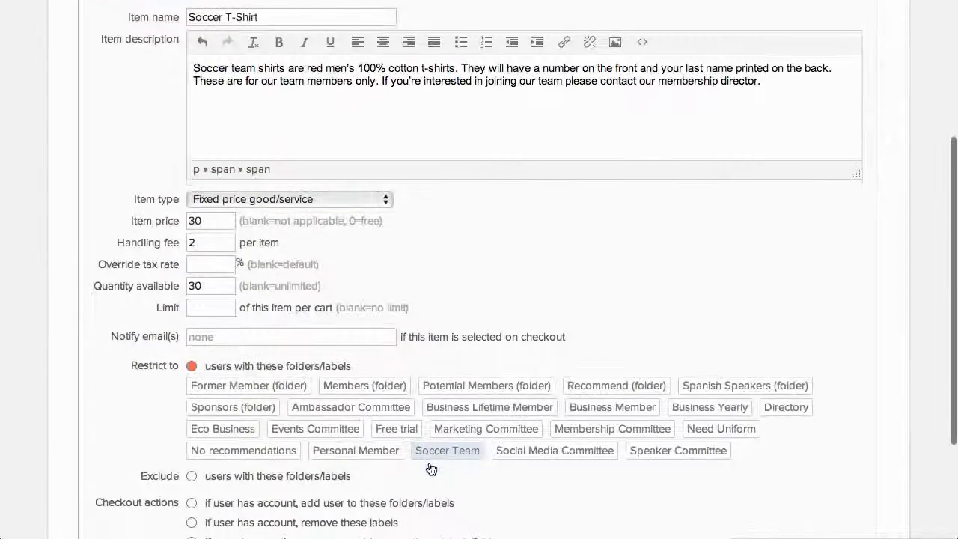
scroll(down, 3)
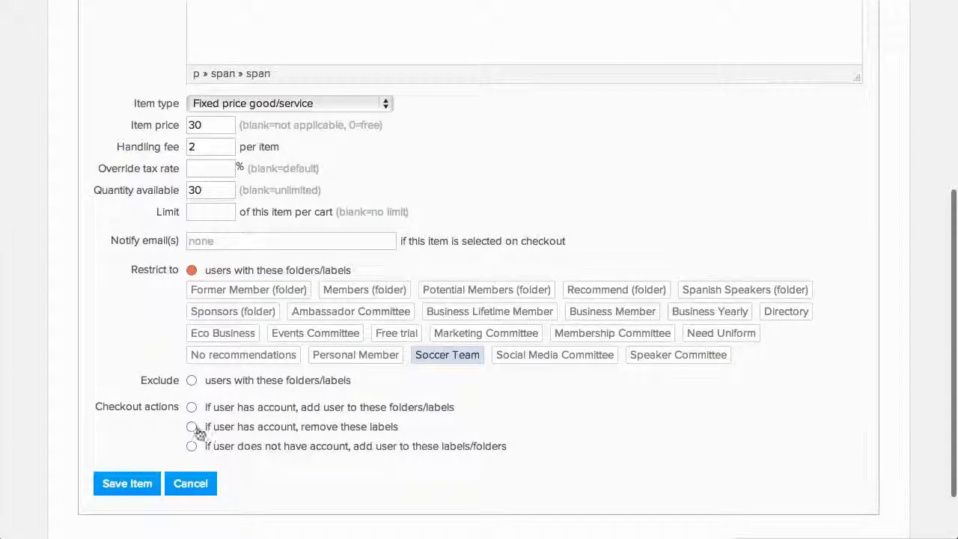
click(191, 426)
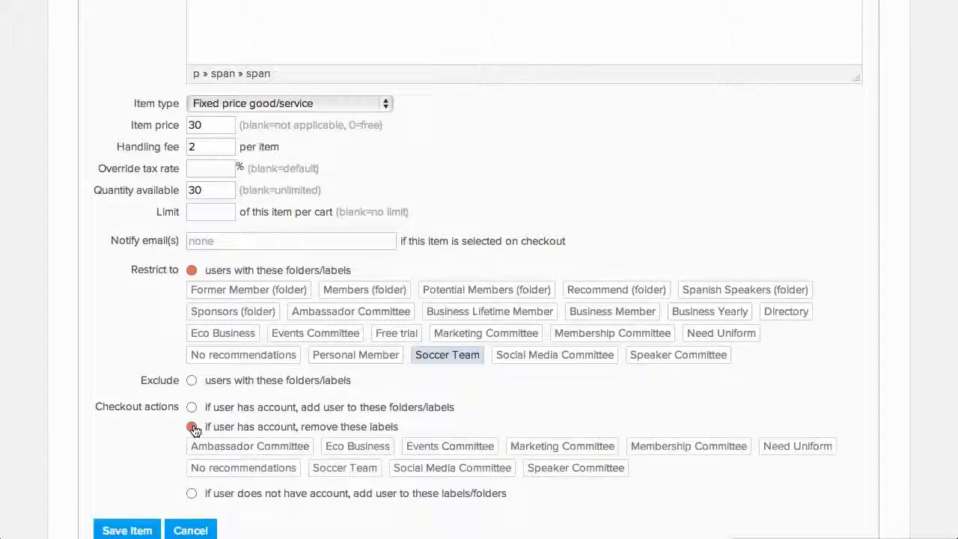
click(191, 426)
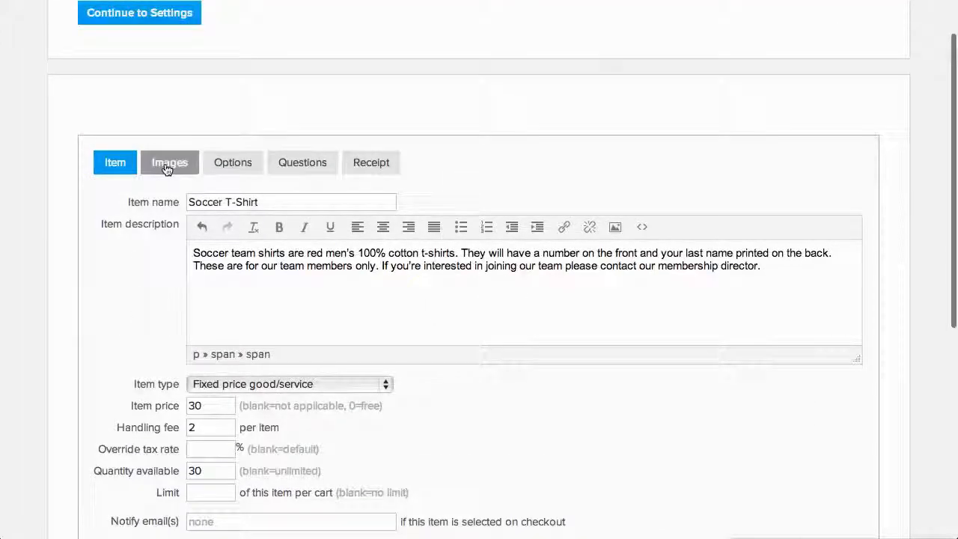
Add Large, Small and Medium item options, 10 each, with Large priced 1 more
click(169, 162)
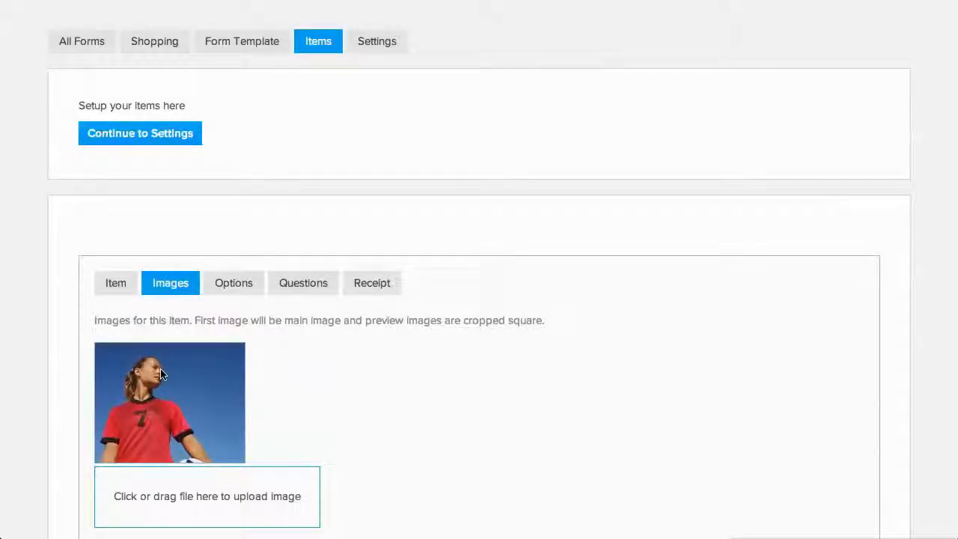
click(233, 282)
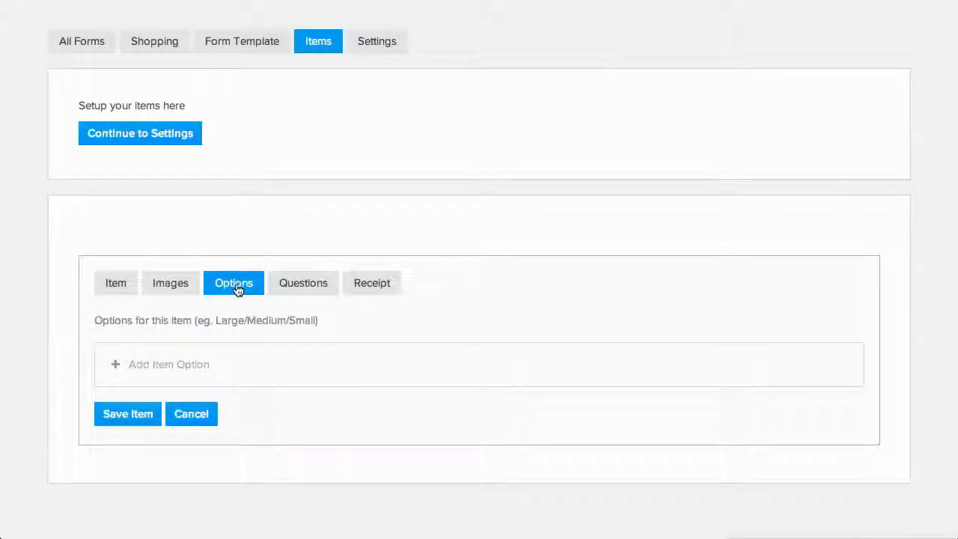
click(168, 365)
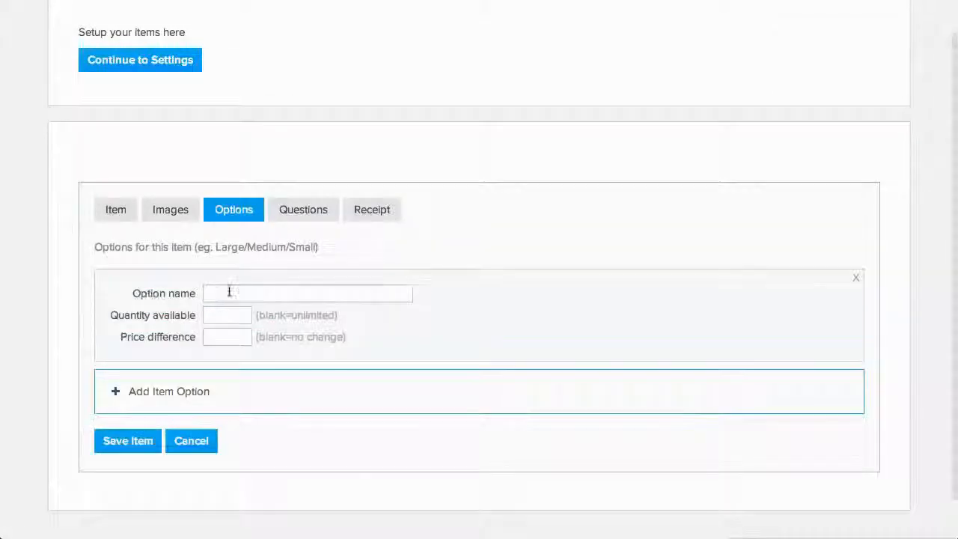
text(Large)
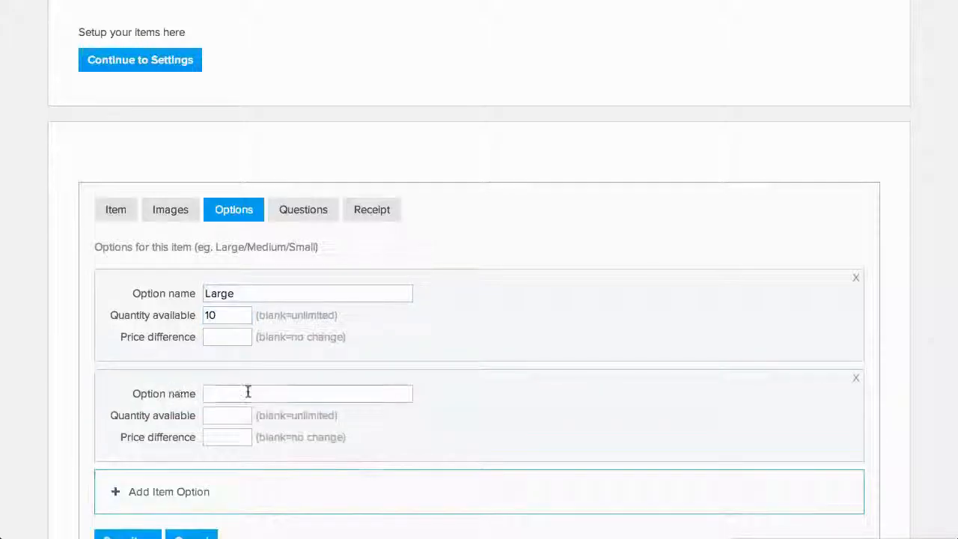
text(Small)
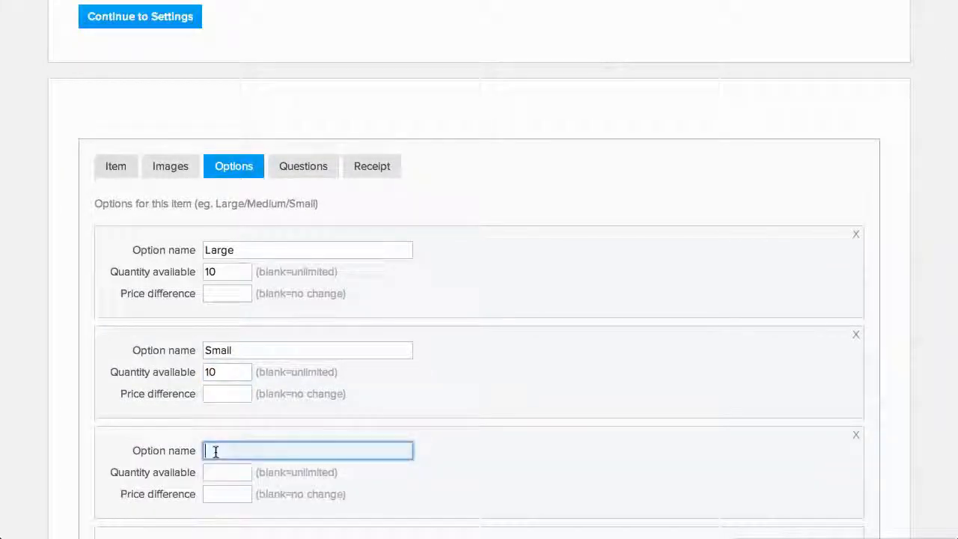
text(Medium)
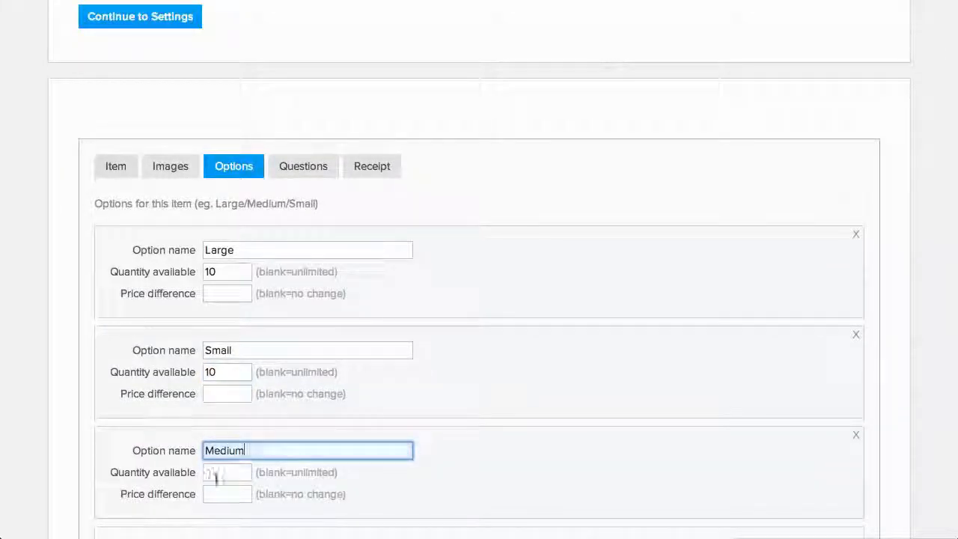
text(1)
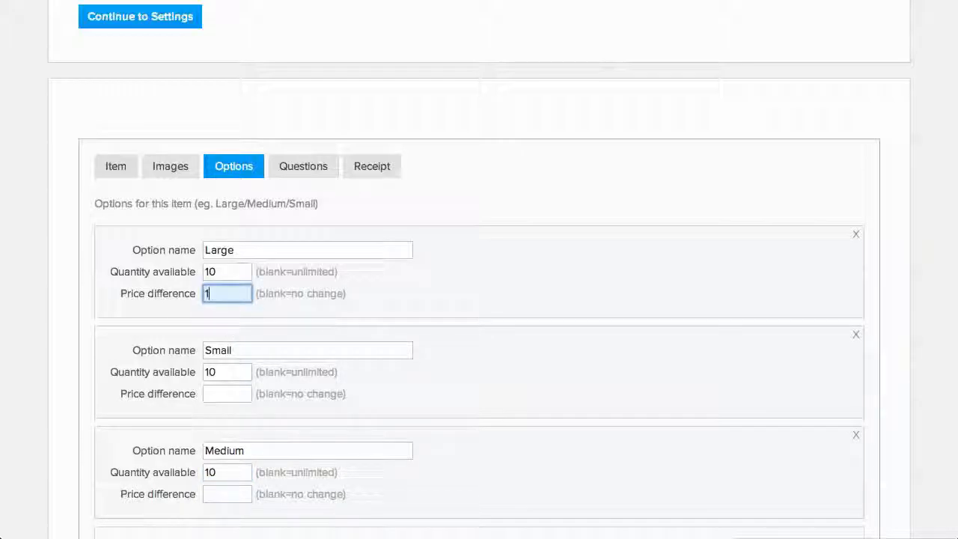
click(303, 166)
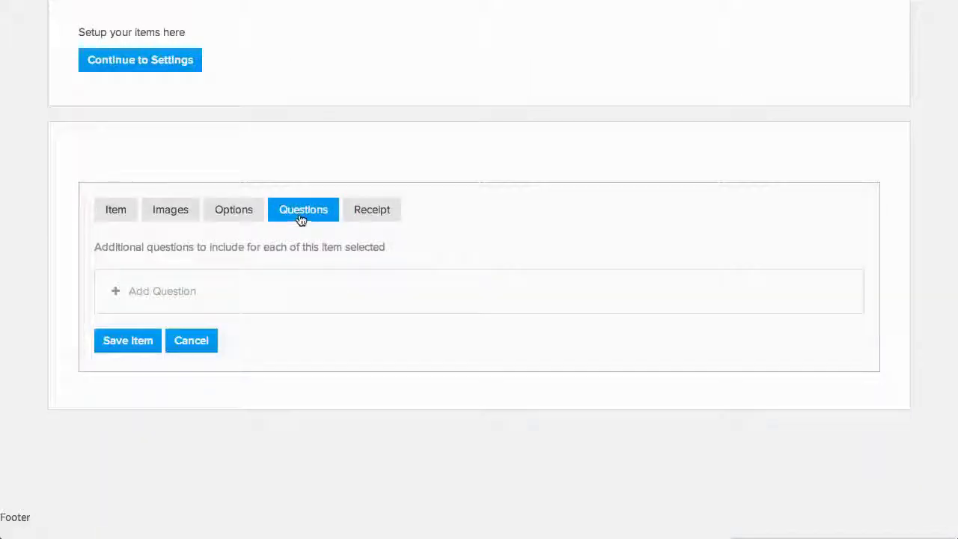
Add a 'Name on back of the shirt?' question and a thank-you purchase receipt, then save the item
click(162, 290)
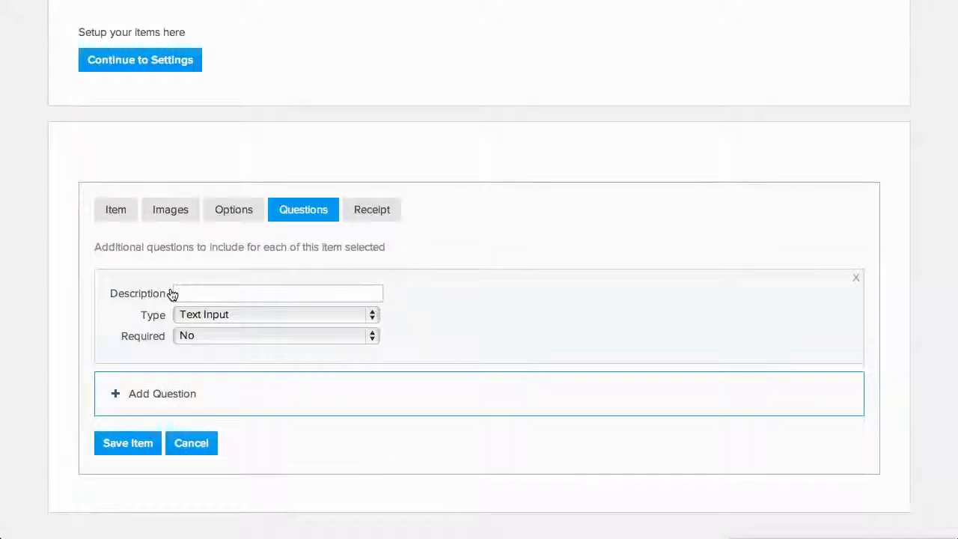
text(Name on back of the shirt?)
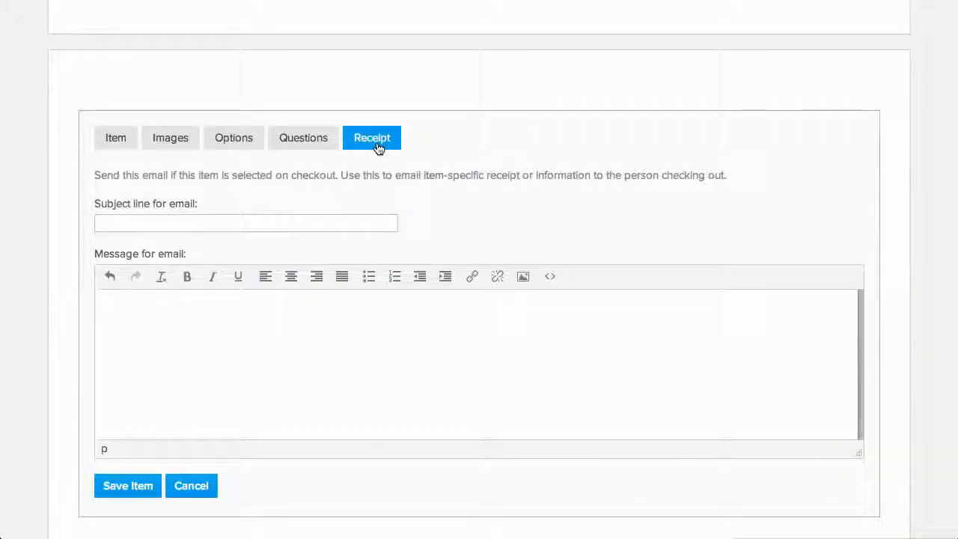
text(Thank you for your)
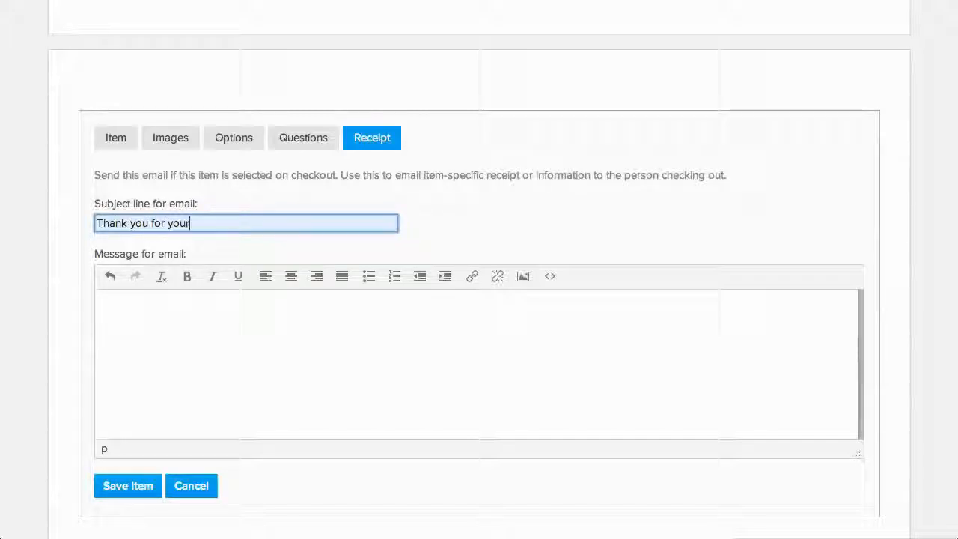
text(purchase)
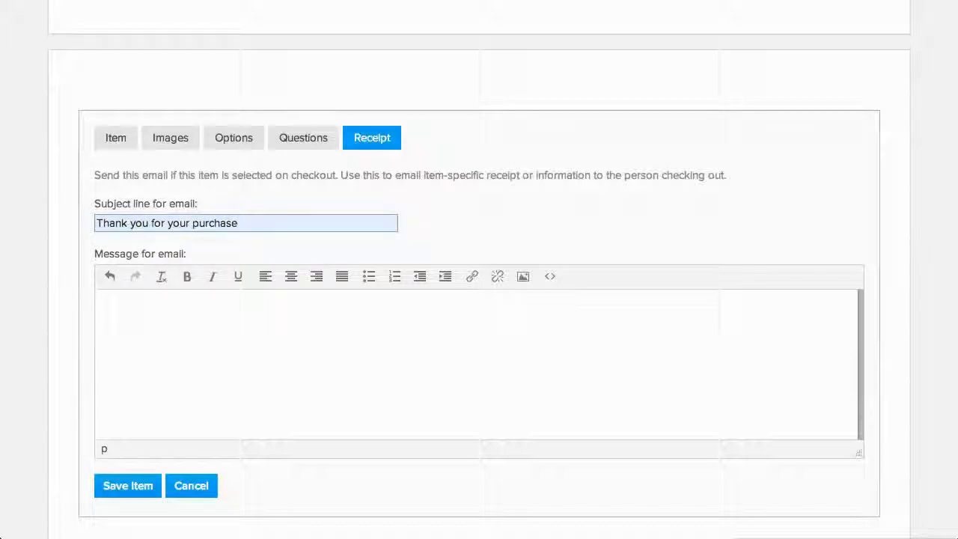
text(Thank you for purchasing your soccer team t-shirt. We're excited to have you on the team this year. Our first game will be held at Tillery Field.)
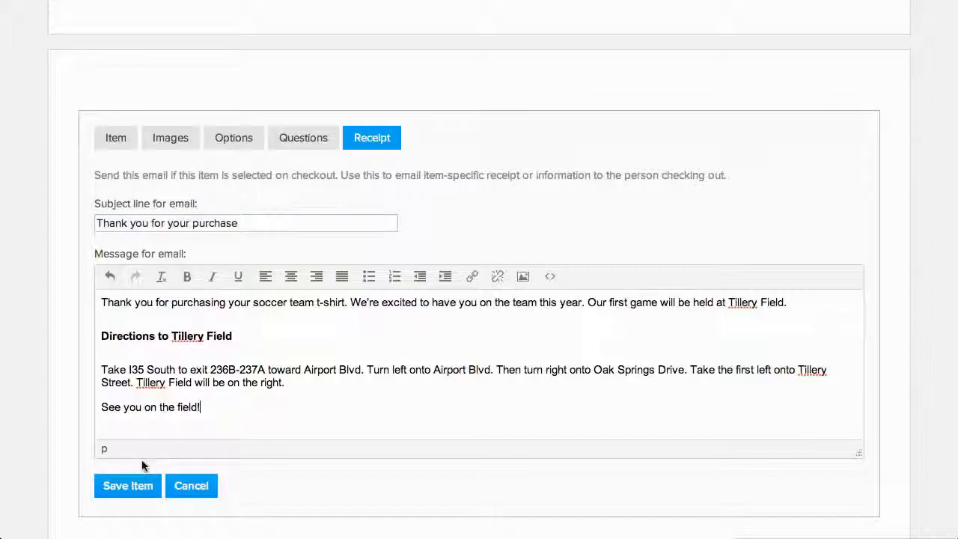
click(127, 486)
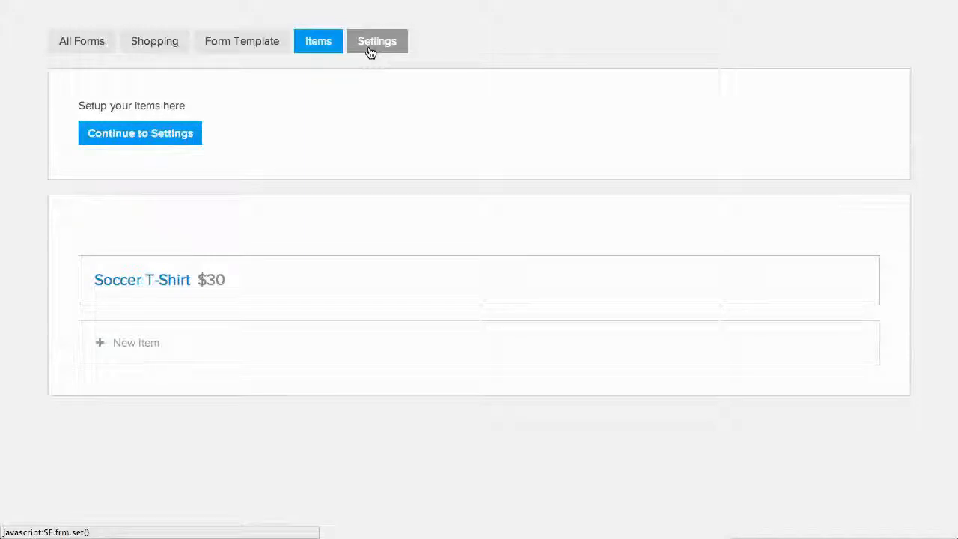
click(377, 42)
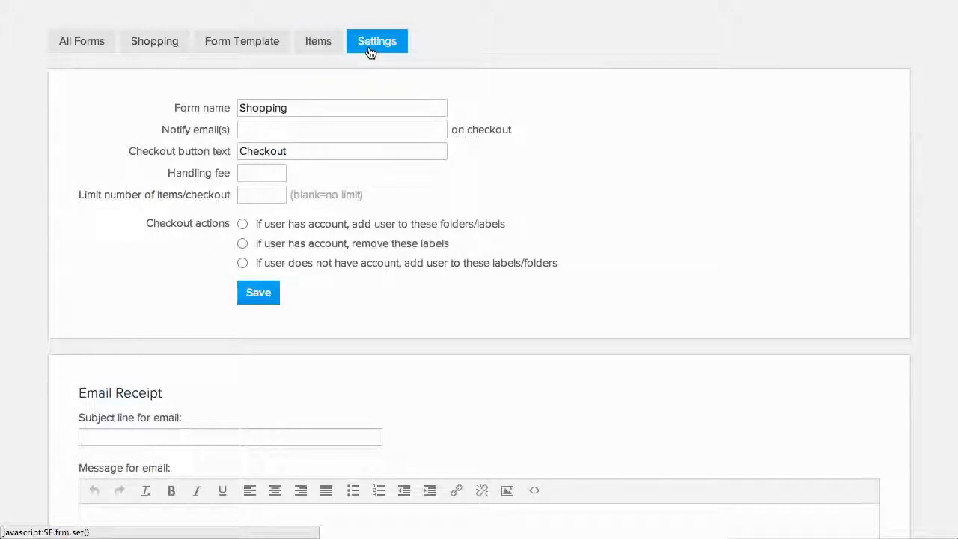
click(342, 128)
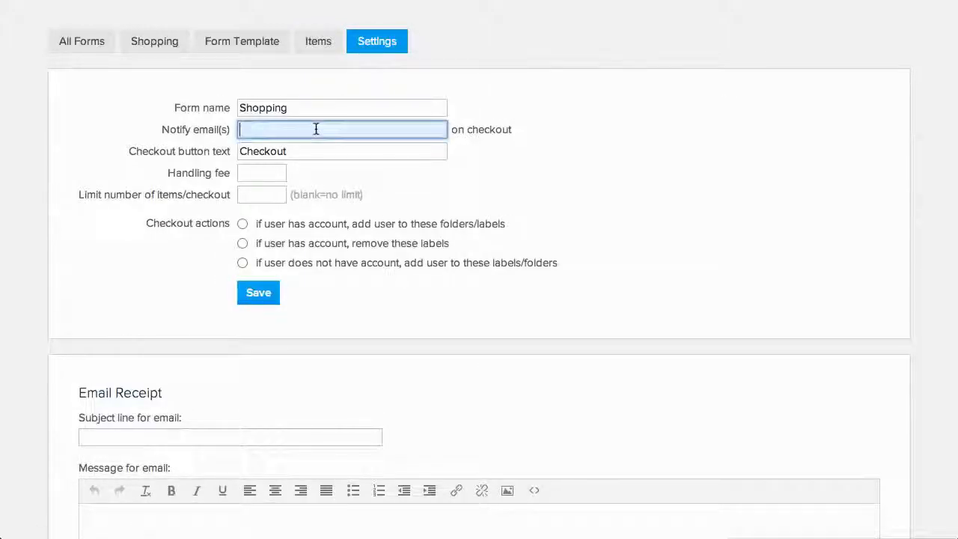
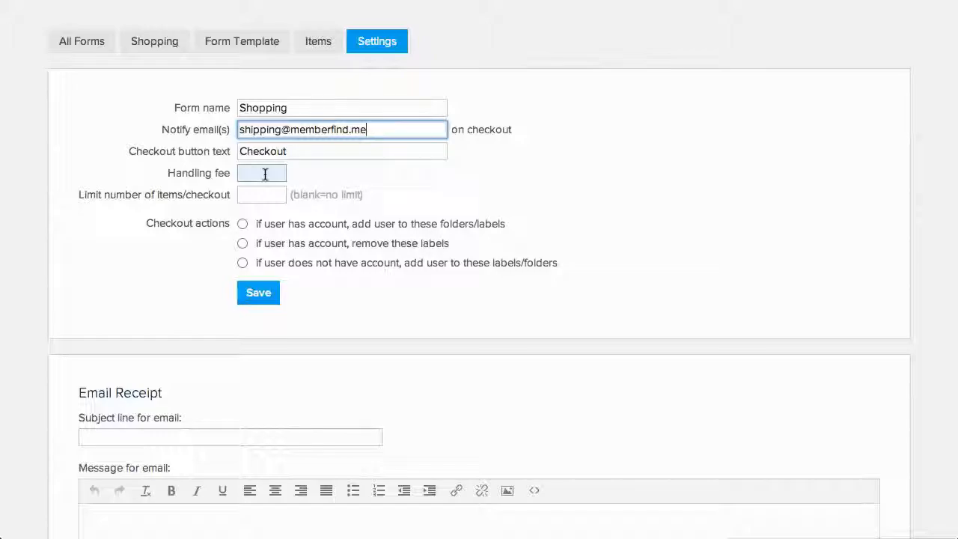
click(242, 263)
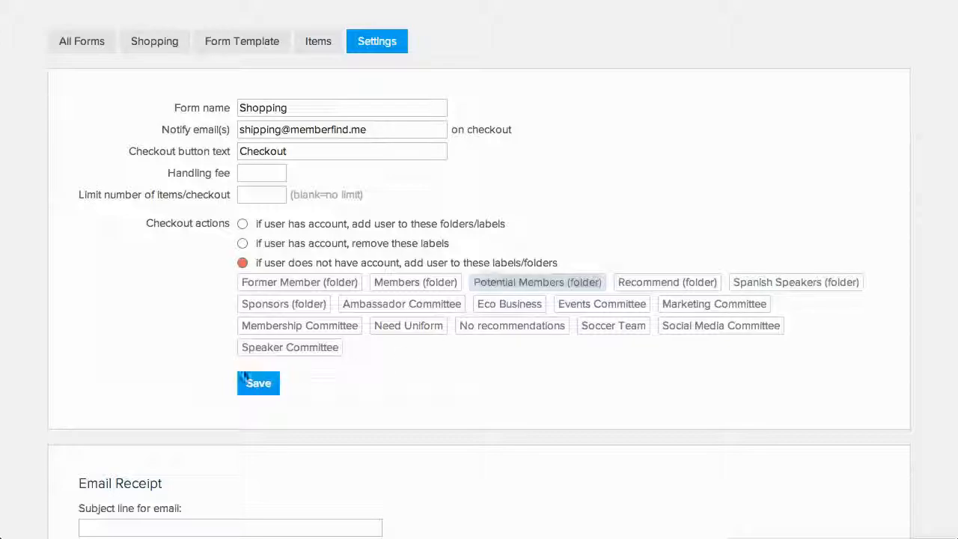
click(259, 382)
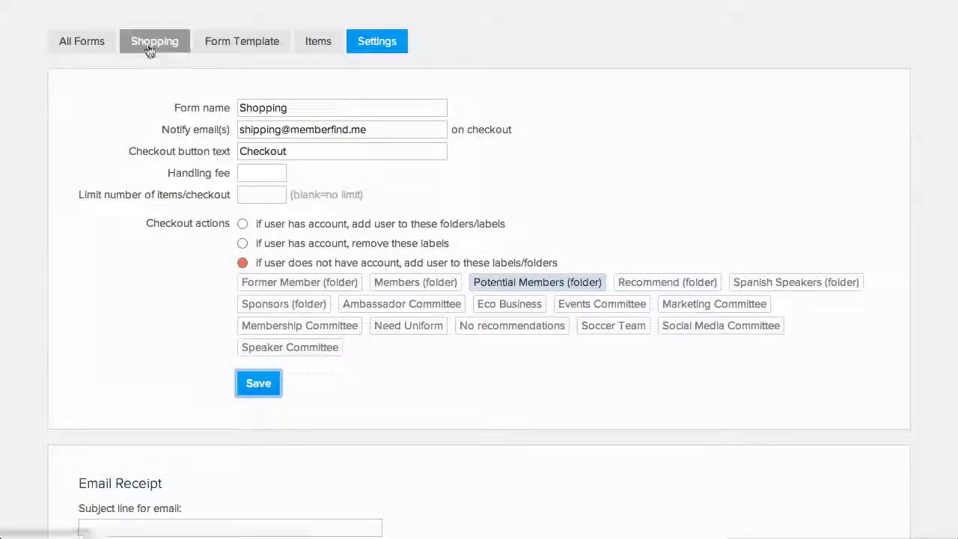
Show the Shopping form's Embed/Link codes from its overview
click(155, 41)
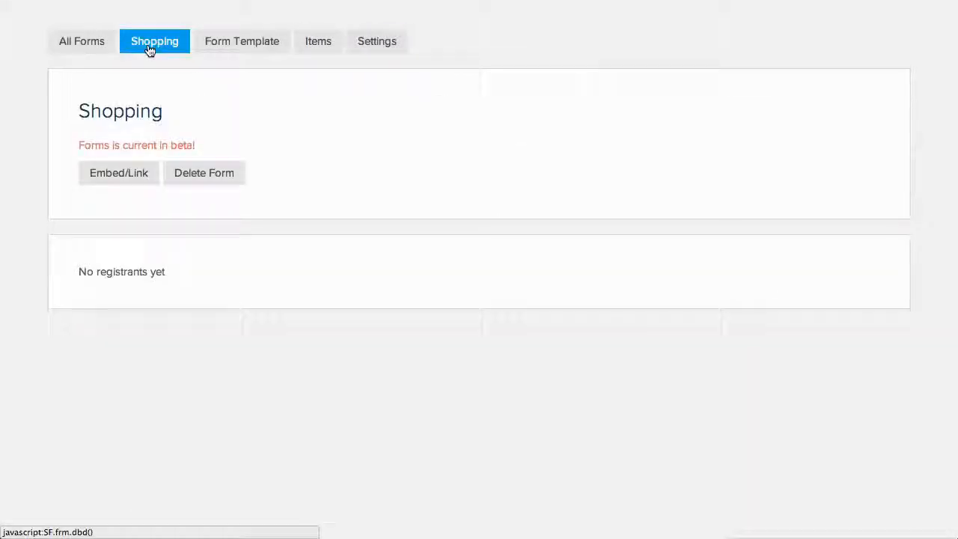
click(118, 172)
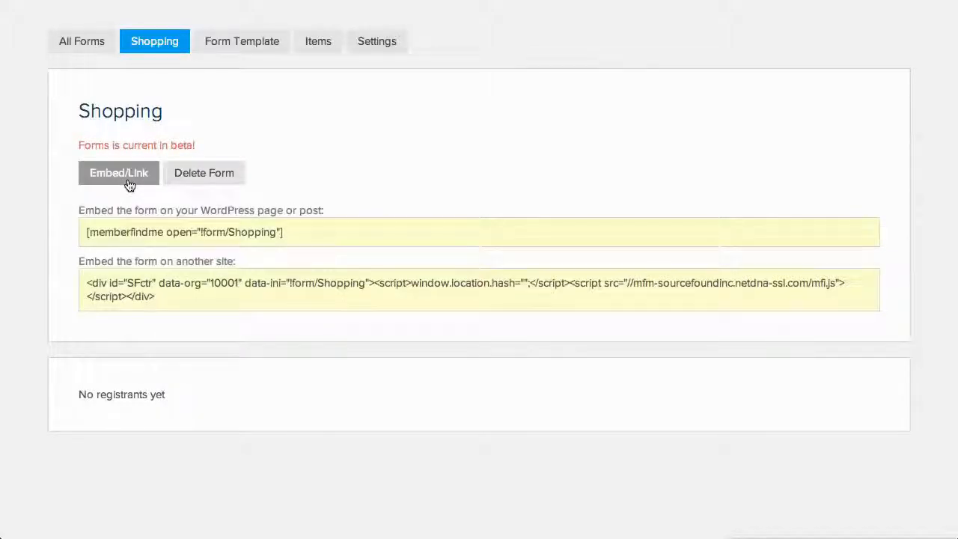